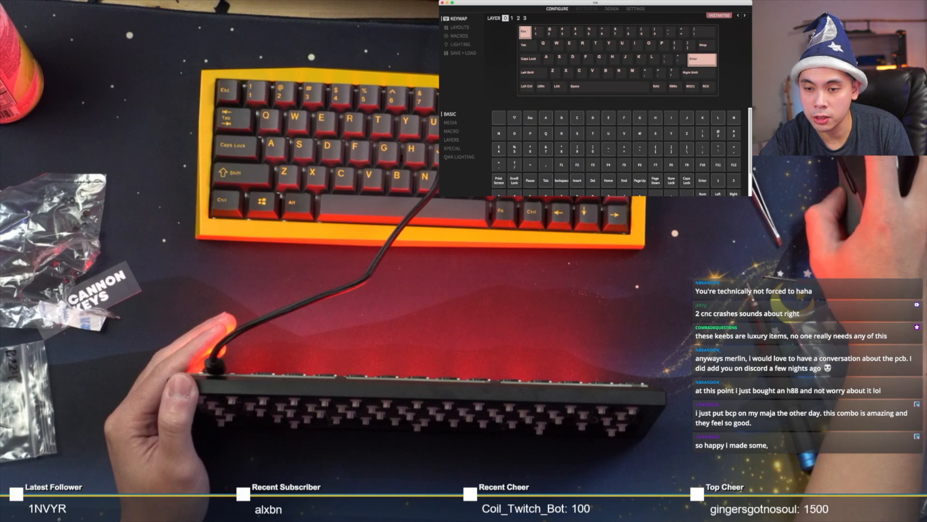
- Change the keyboard layout in VIA's Layouts settings from ANSI to Tsangan
left_click(585, 9)
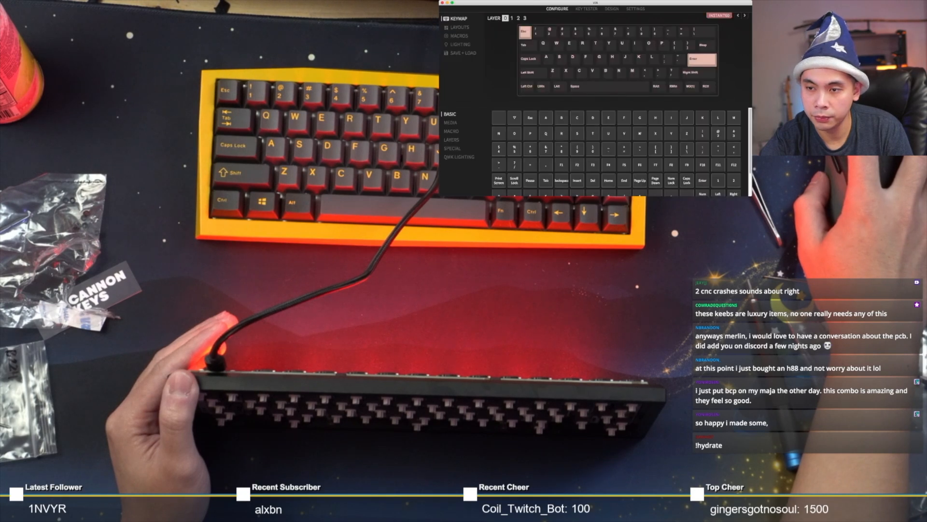
left_click(460, 27)
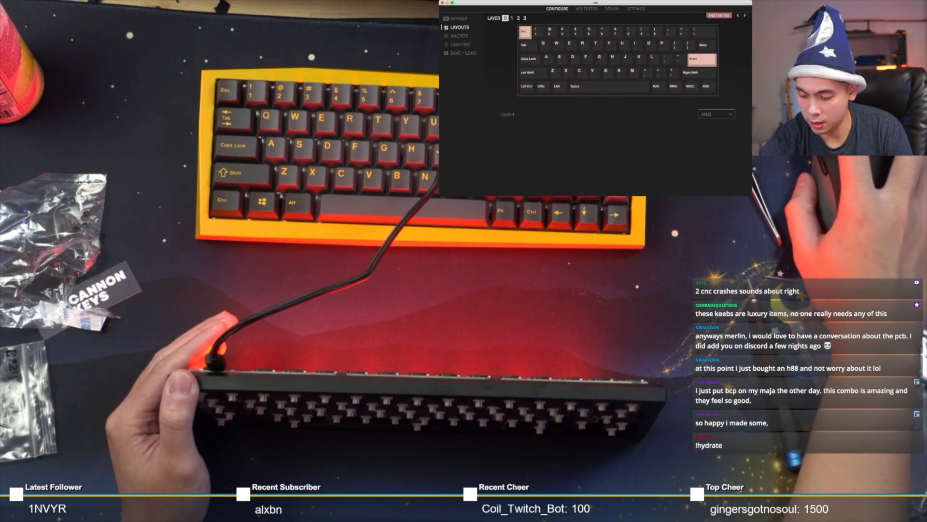
left_click(716, 114)
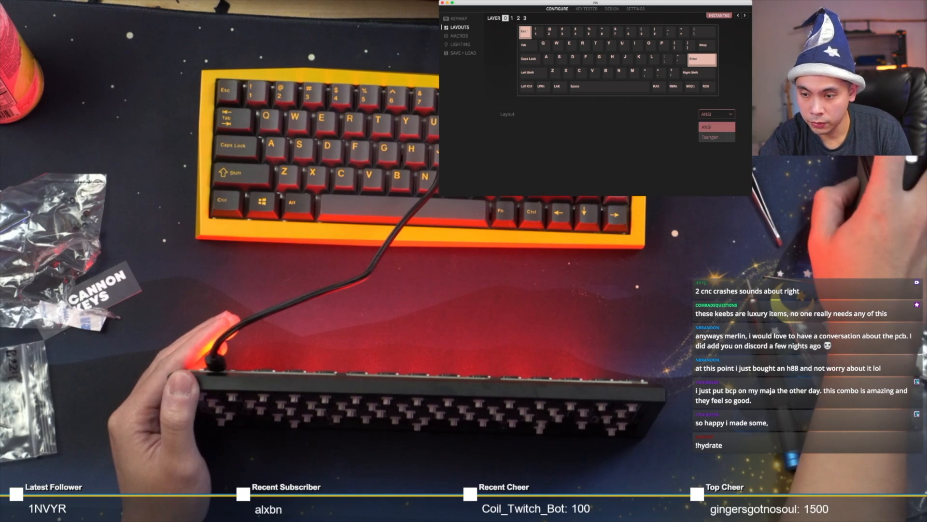
left_click(710, 136)
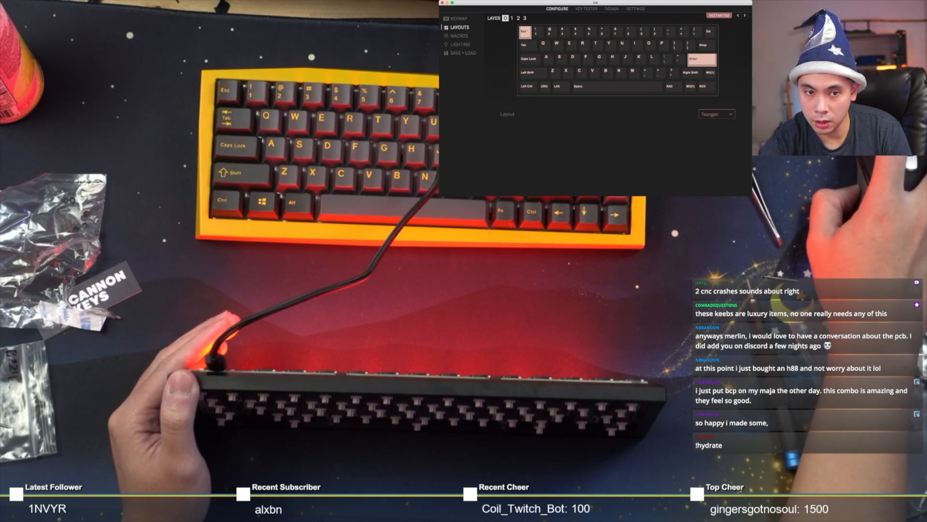
left_click(587, 9)
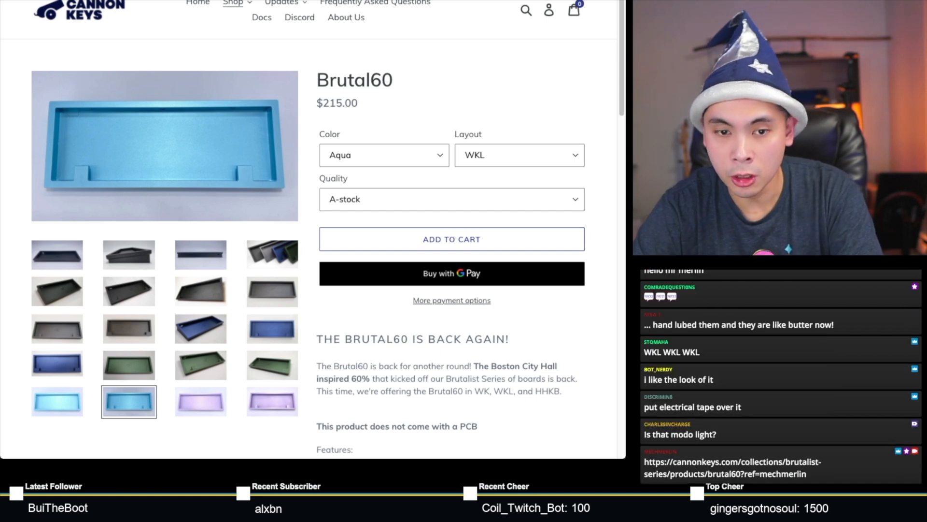
- Cycle the Brutal60 layout through WK, WKL and HHKB, then set quality to B-stock
left_click(383, 154)
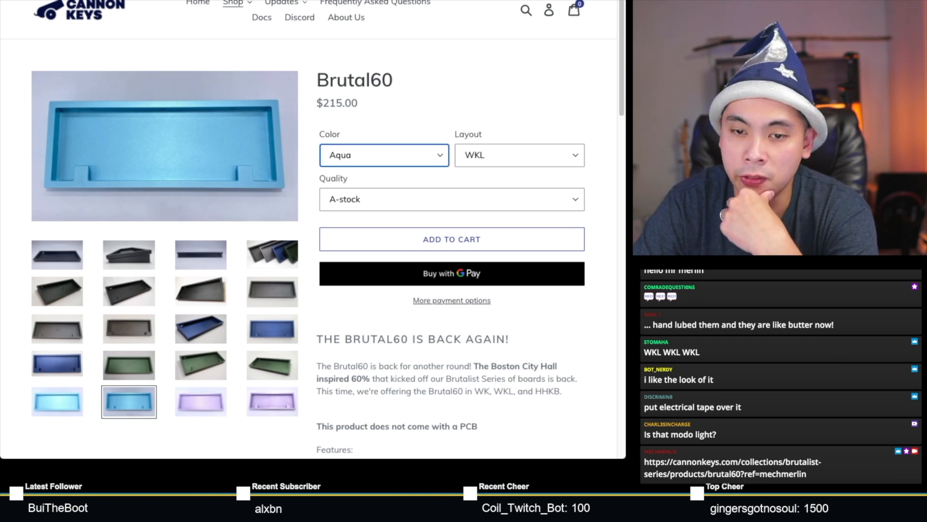
left_click(128, 291)
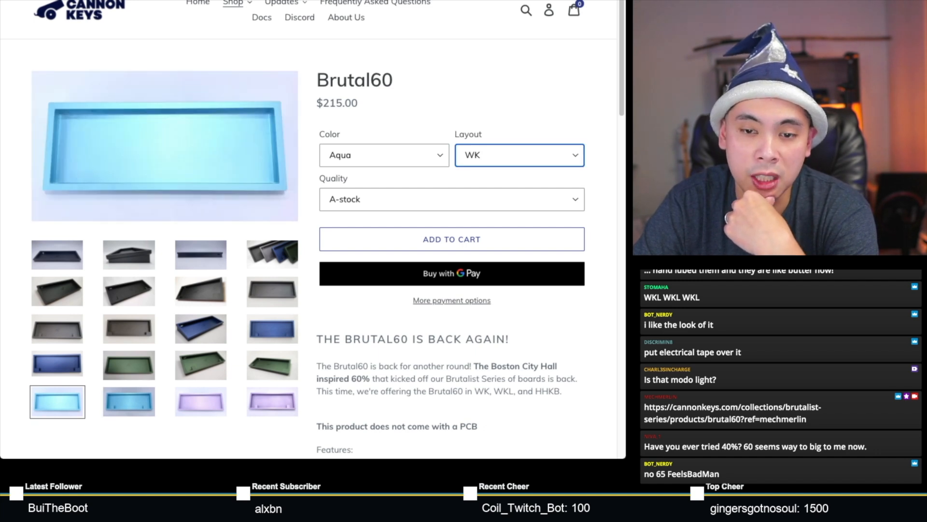
left_click(519, 154)
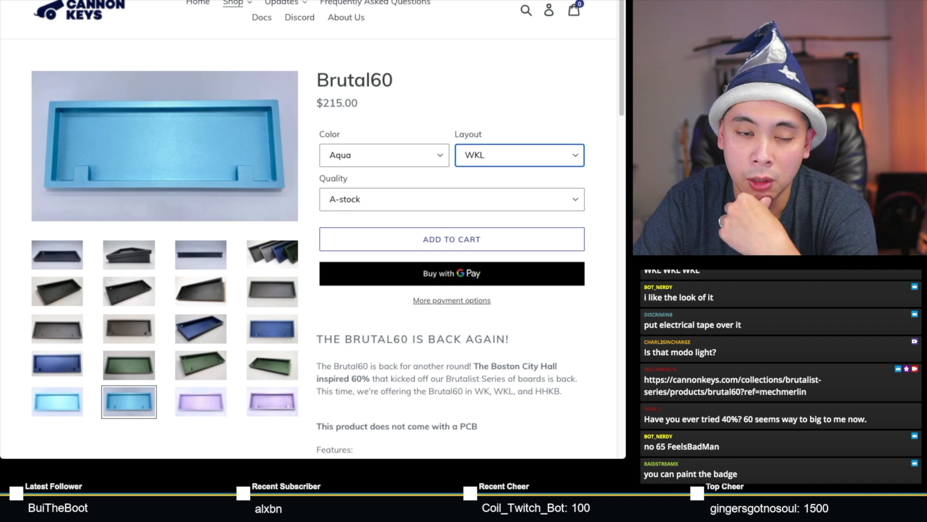
left_click(519, 154)
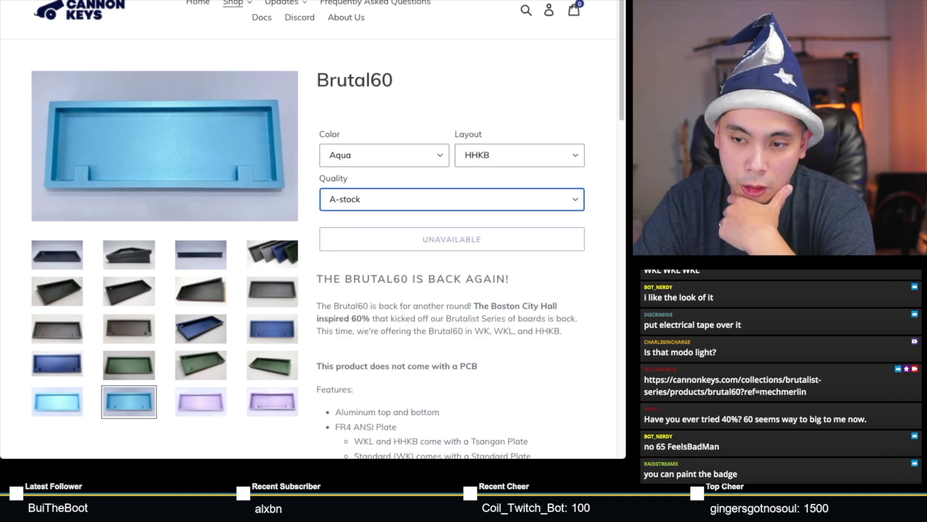
left_click(451, 199)
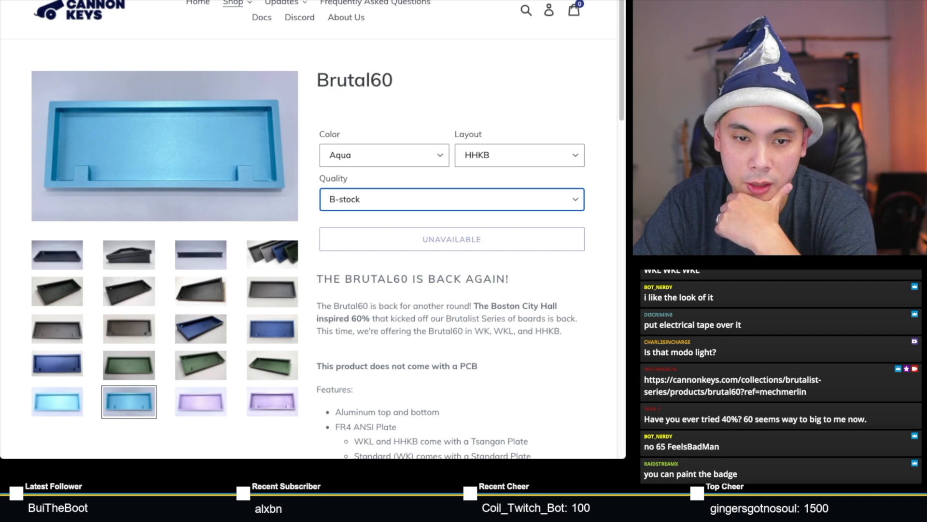